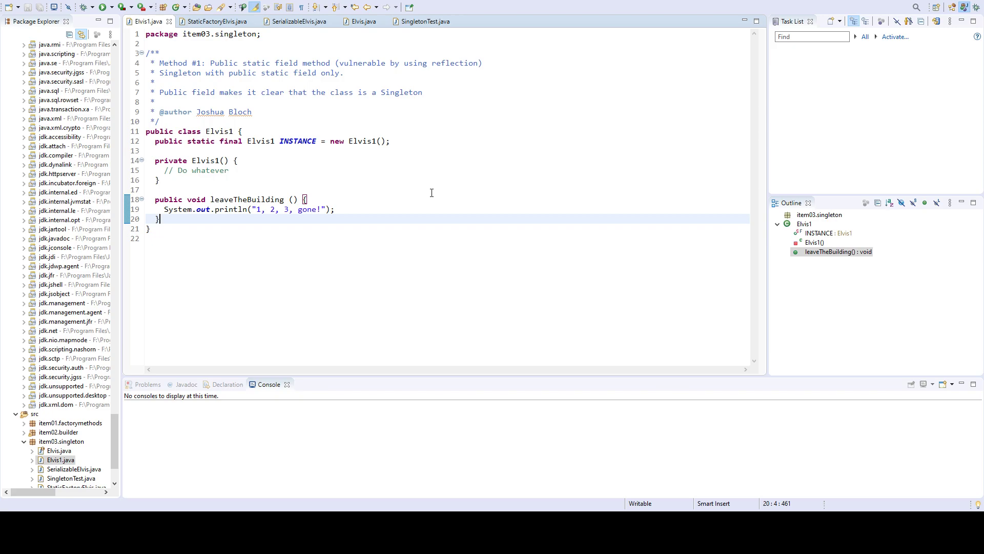
pyautogui.moveTo(386, 107)
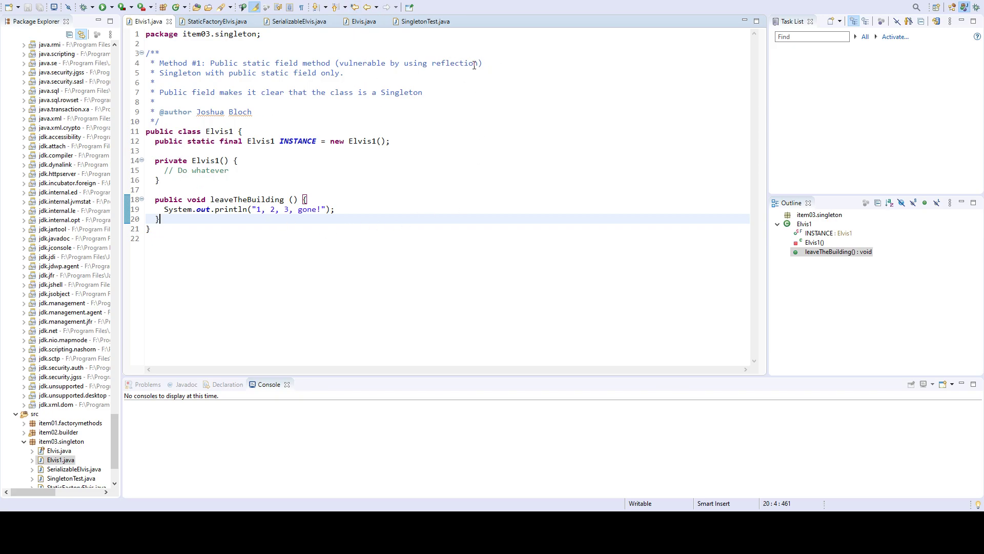
pyautogui.moveTo(274, 213)
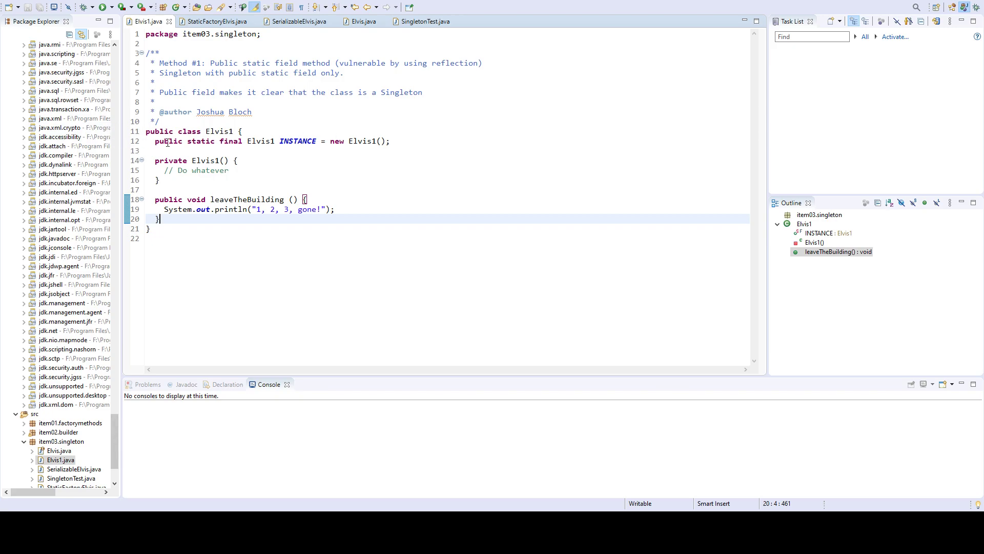
pyautogui.moveTo(419, 152)
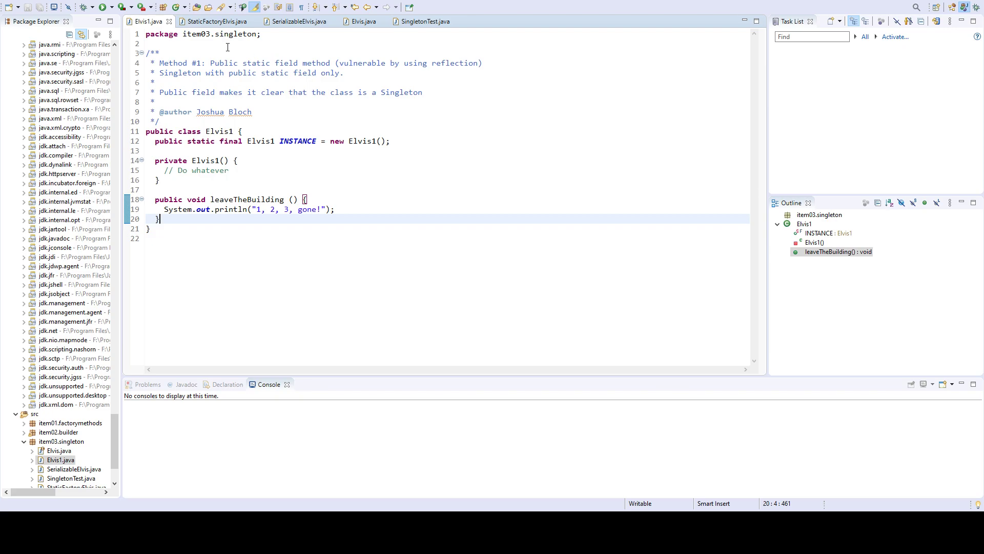
pyautogui.moveTo(266, 89)
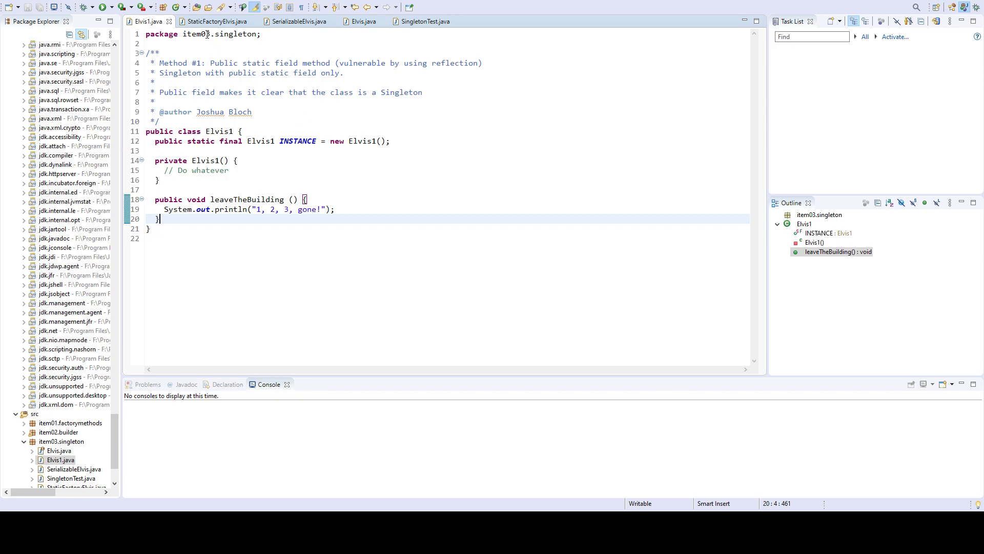
# Step: Show the StaticFactoryElvis singleton with its private INSTANCE field and getInstance method
pyautogui.click(217, 20)
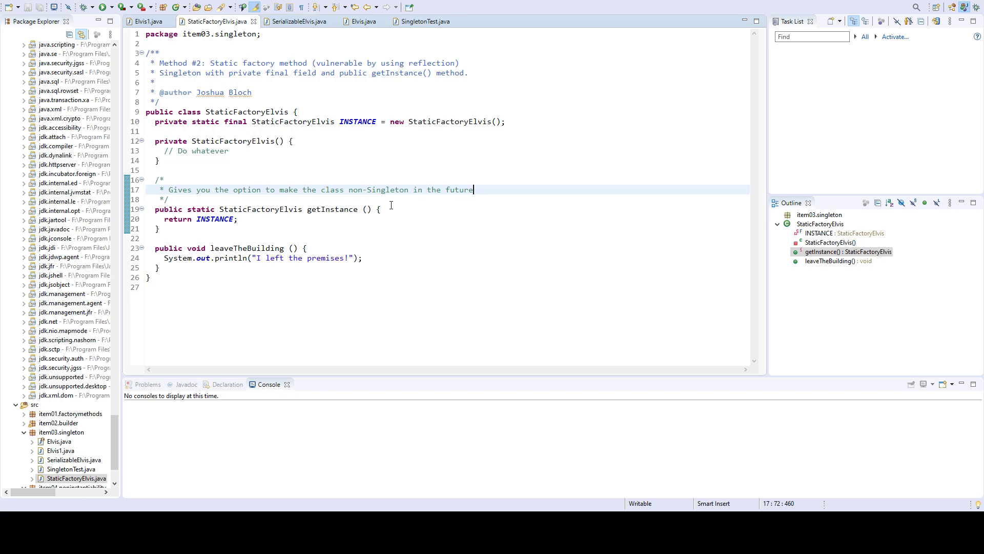
pyautogui.moveTo(267, 218)
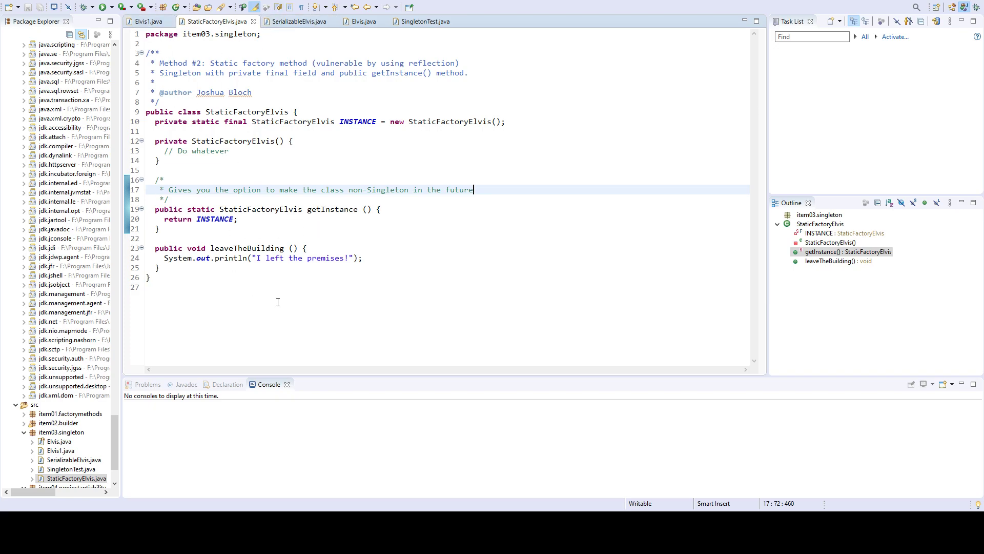
pyautogui.moveTo(255, 191)
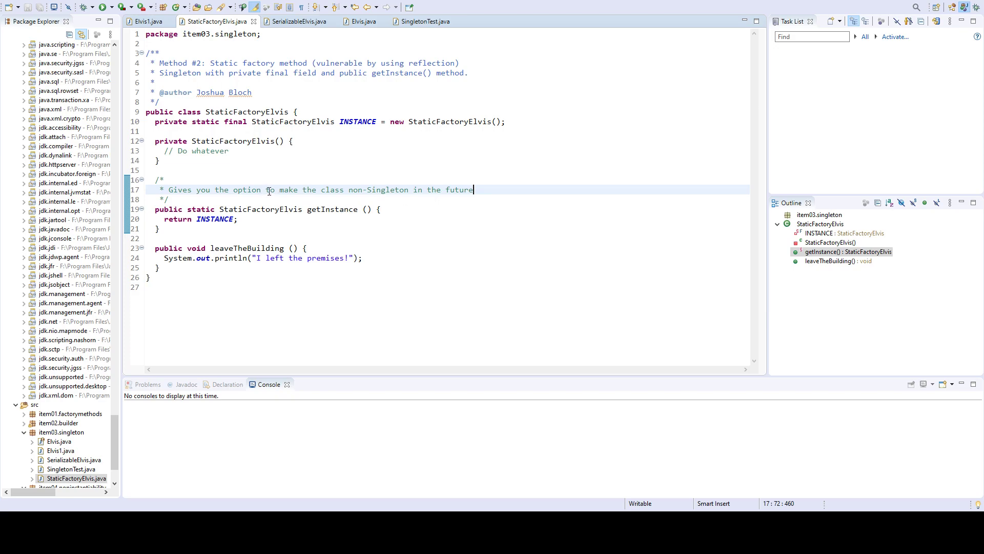
pyautogui.moveTo(373, 197)
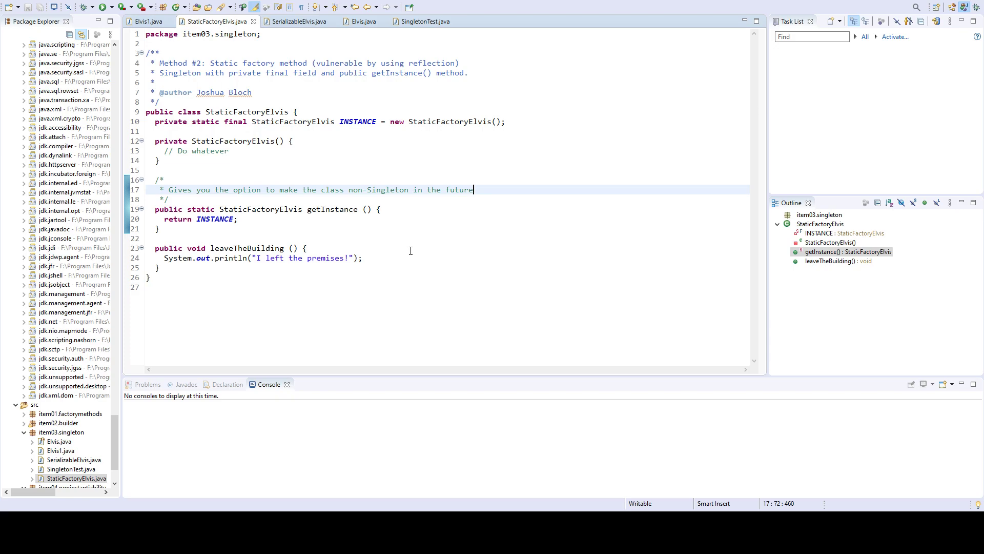
pyautogui.moveTo(408, 255)
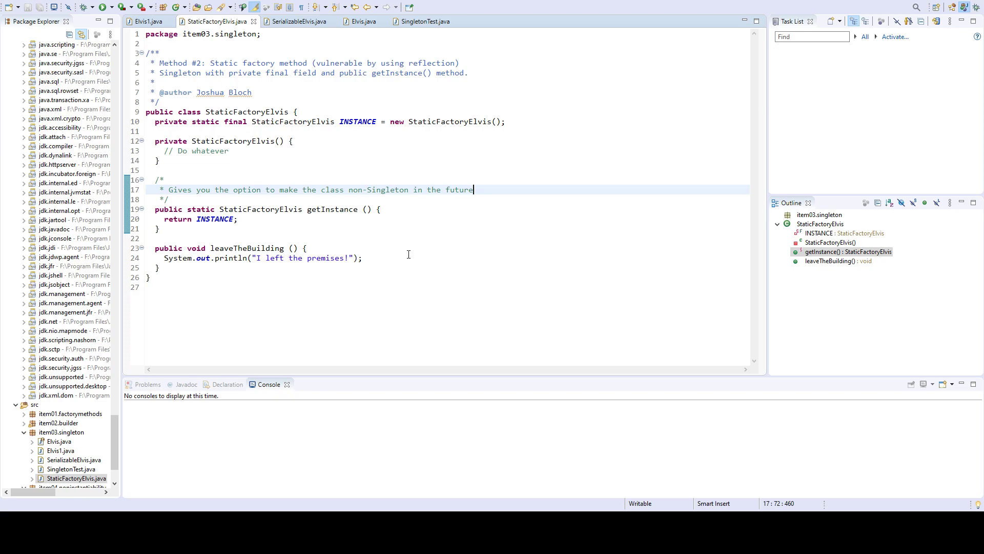
pyautogui.moveTo(256, 294)
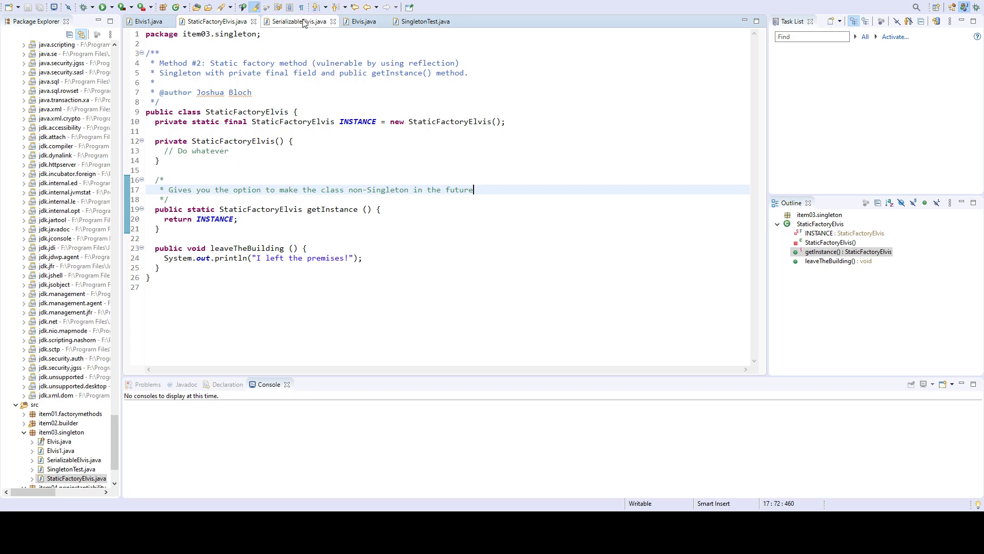
# Step: Show SerializableElvis with serialVersionUID and readResolve, then the enum-based Elvis singleton
pyautogui.click(299, 20)
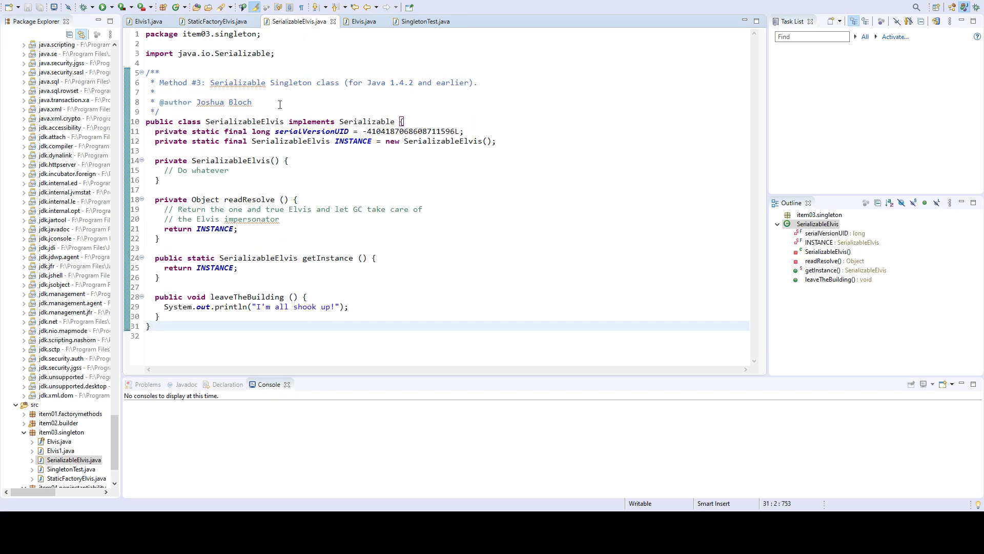
pyautogui.moveTo(233, 101)
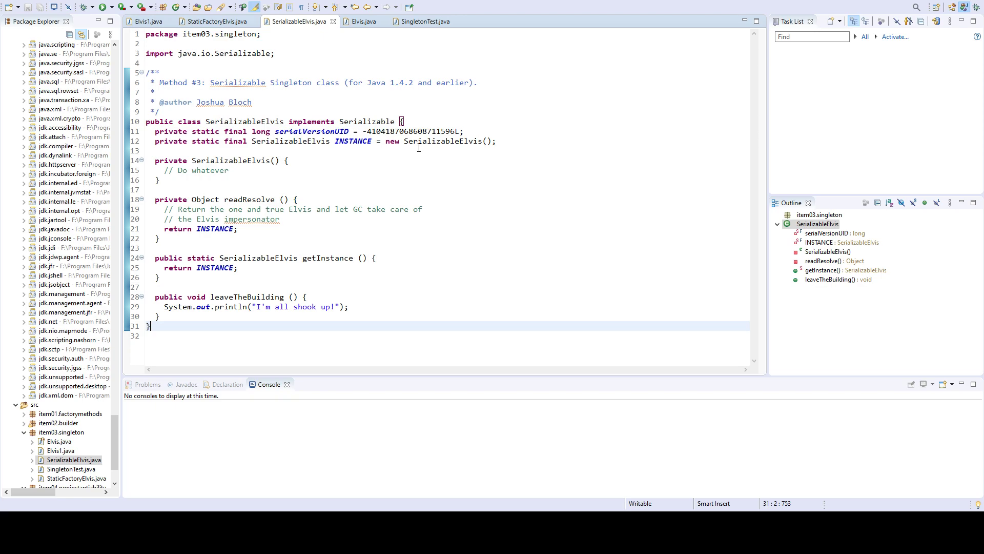
pyautogui.moveTo(362, 22)
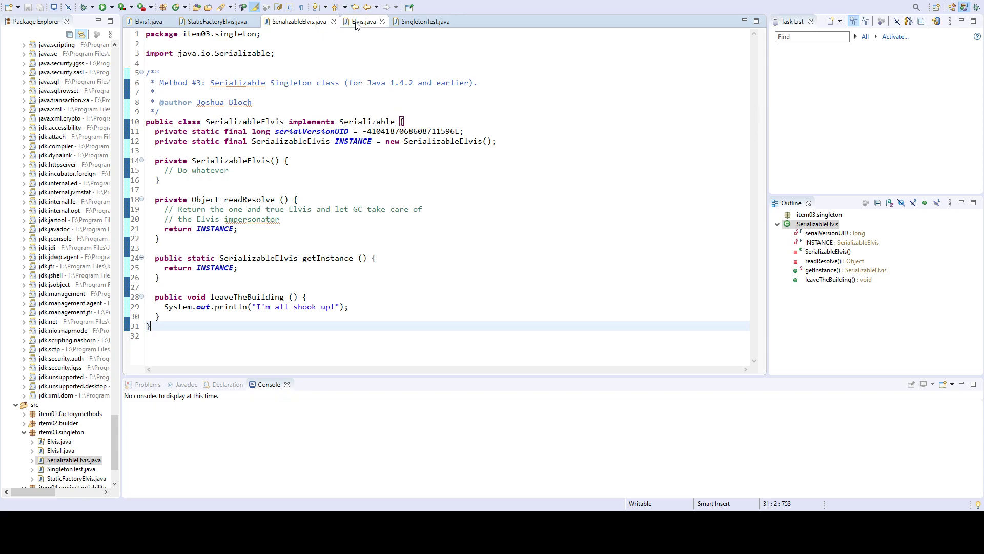
pyautogui.click(362, 21)
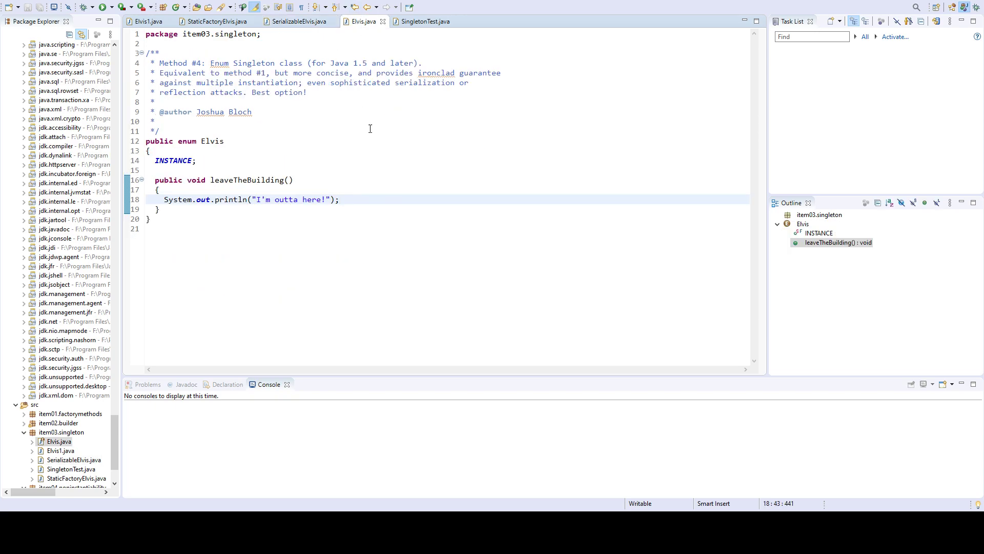
pyautogui.moveTo(383, 269)
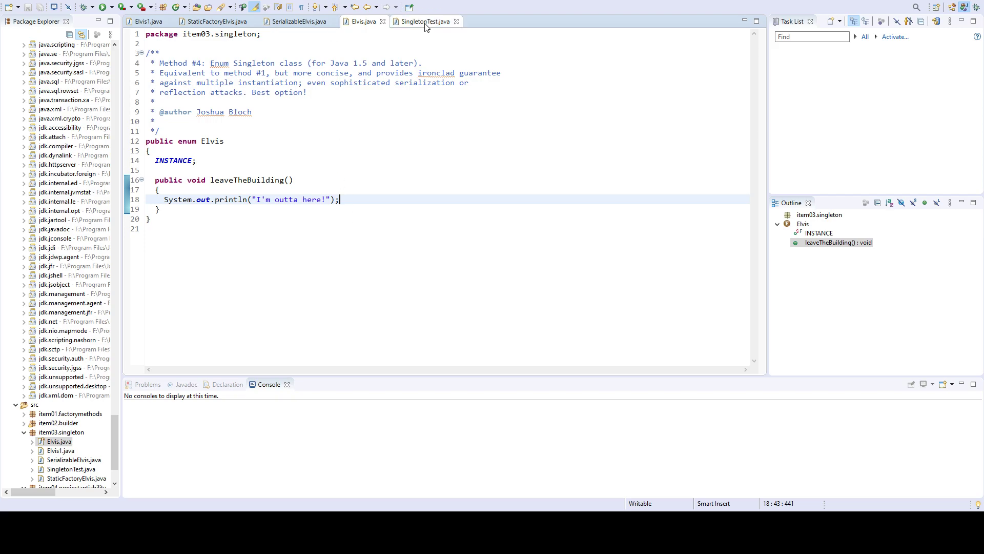
# Step: Walk through SingletonTest's main, highlighting each singleton's leaveTheBuilding call in turn
pyautogui.click(424, 21)
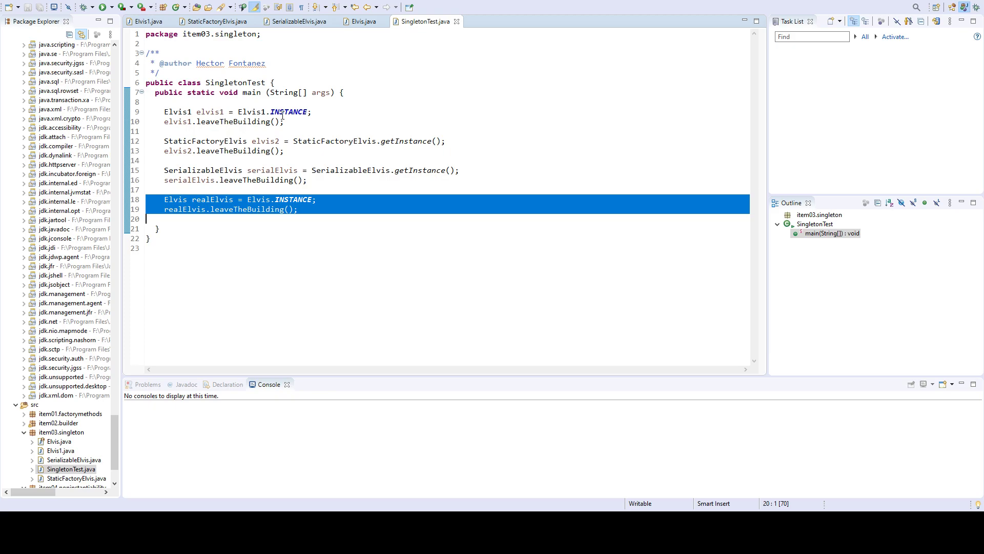
pyautogui.moveTo(296, 209)
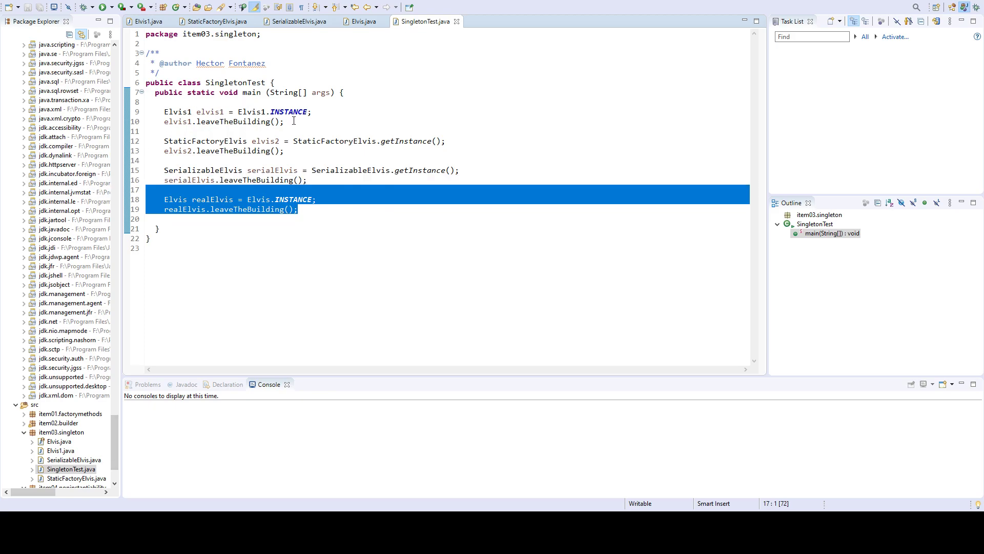
pyautogui.click(189, 112)
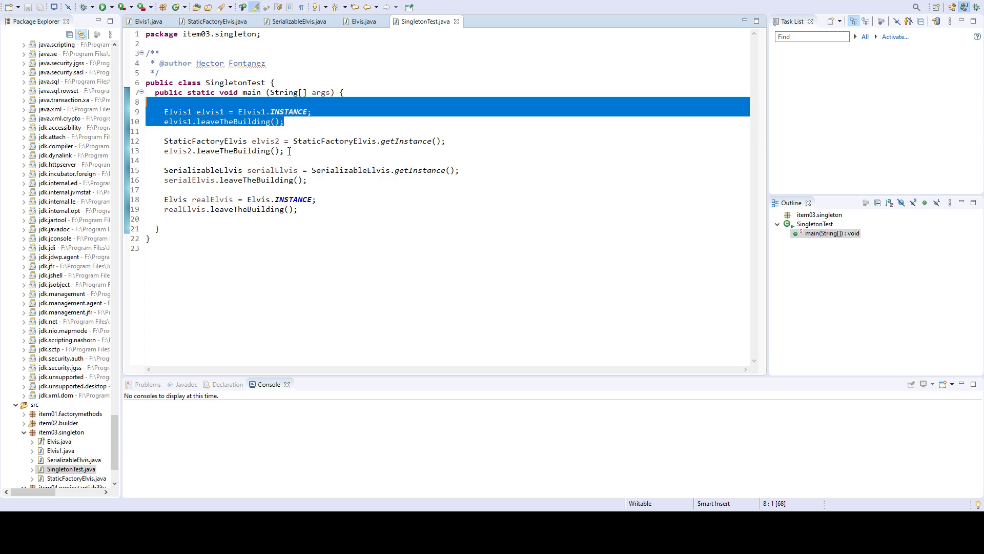
pyautogui.moveTo(301, 160)
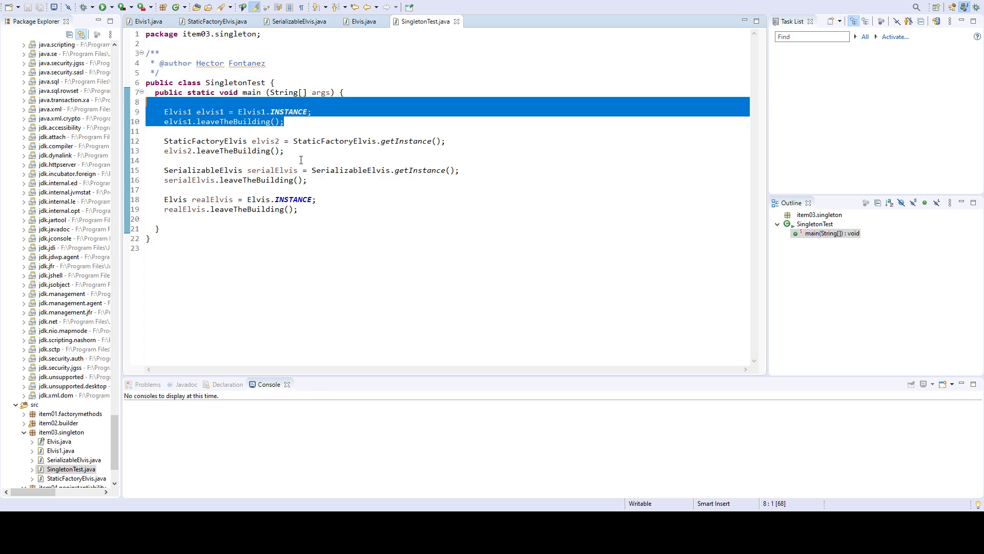
pyautogui.moveTo(322, 186)
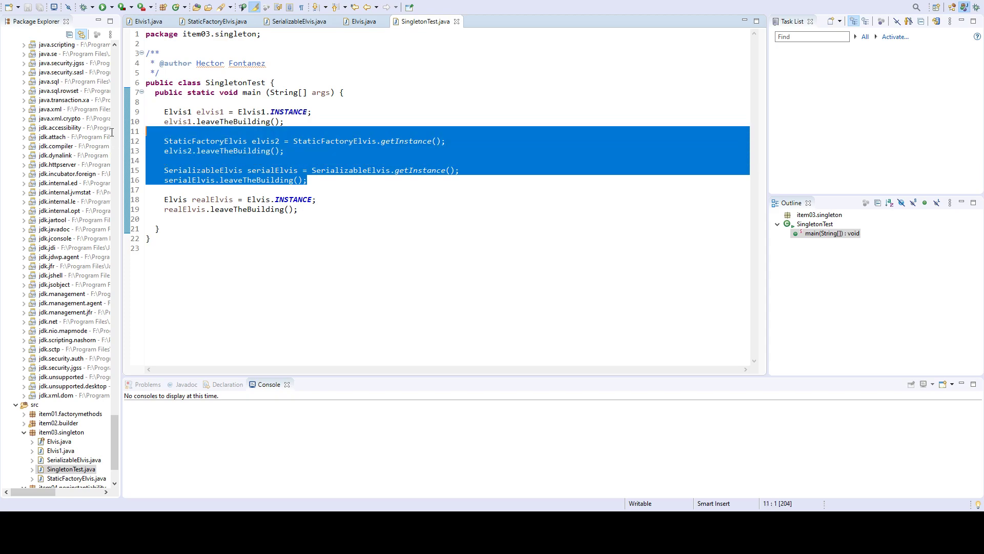
pyautogui.click(176, 130)
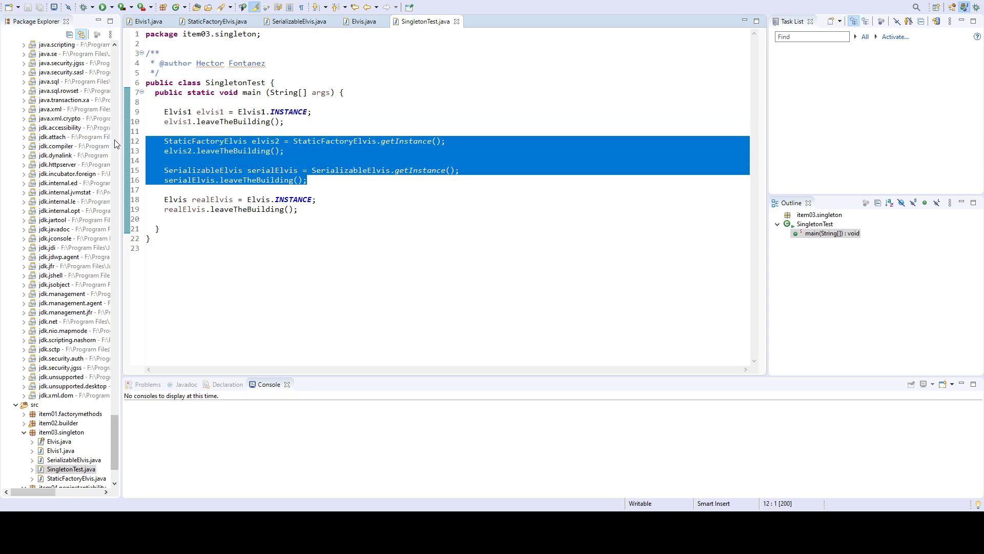
pyautogui.click(276, 181)
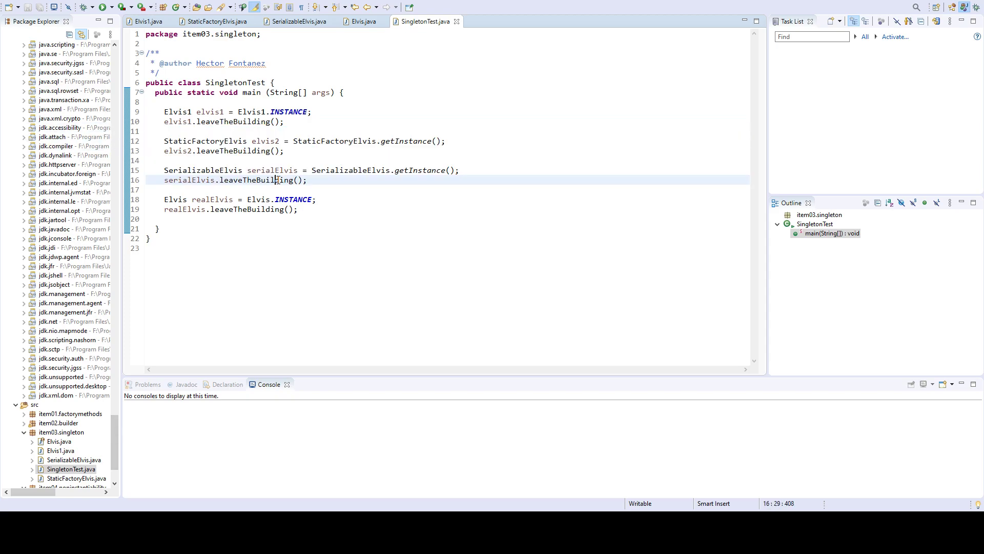
pyautogui.doubleClick(276, 180)
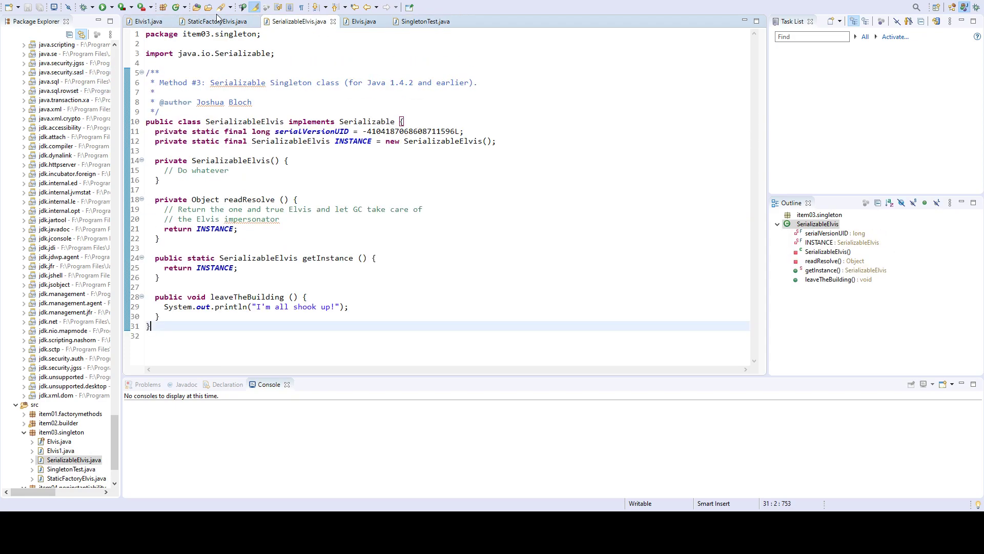
# Step: Revisit StaticFactoryElvis and SerializableElvis, ending on the enum Elvis singleton
pyautogui.click(146, 21)
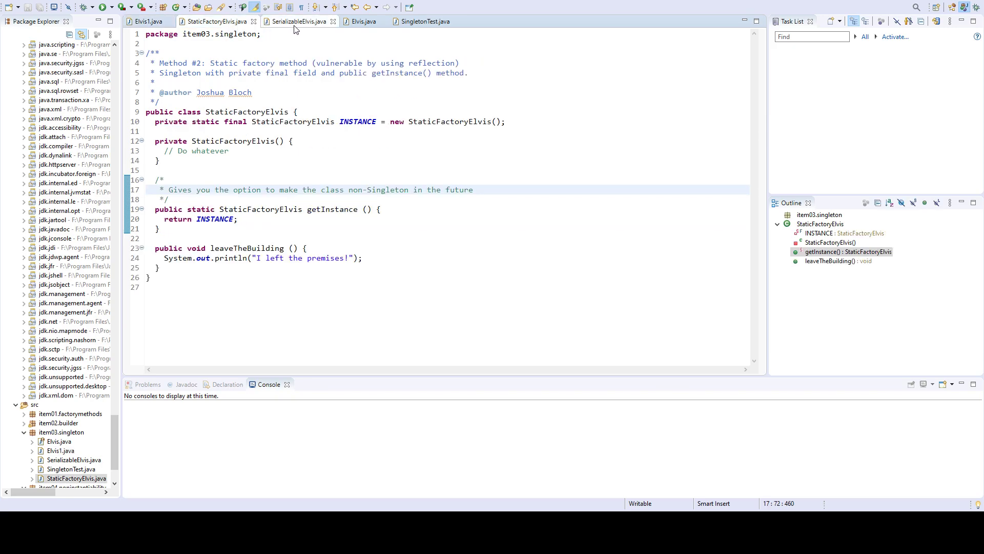
pyautogui.click(298, 21)
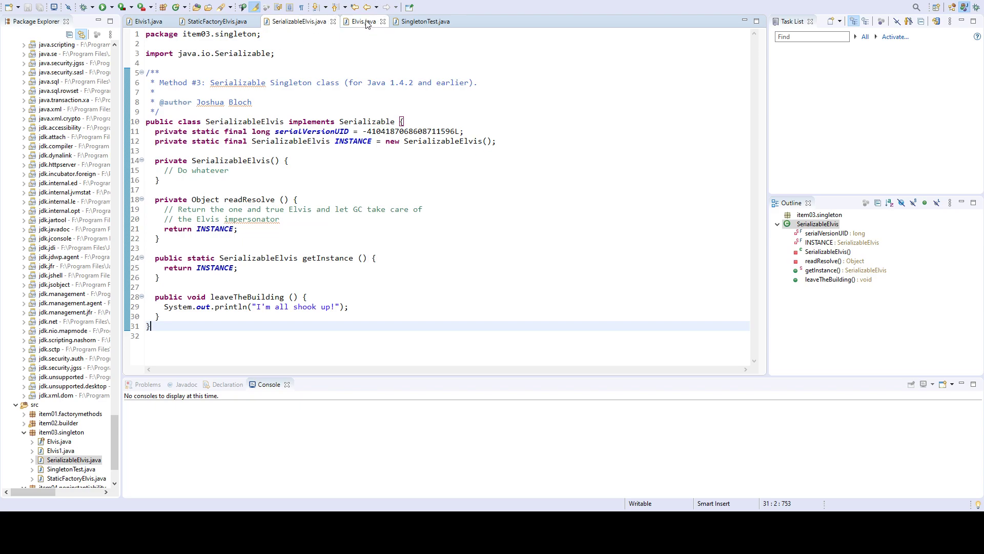
pyautogui.click(361, 22)
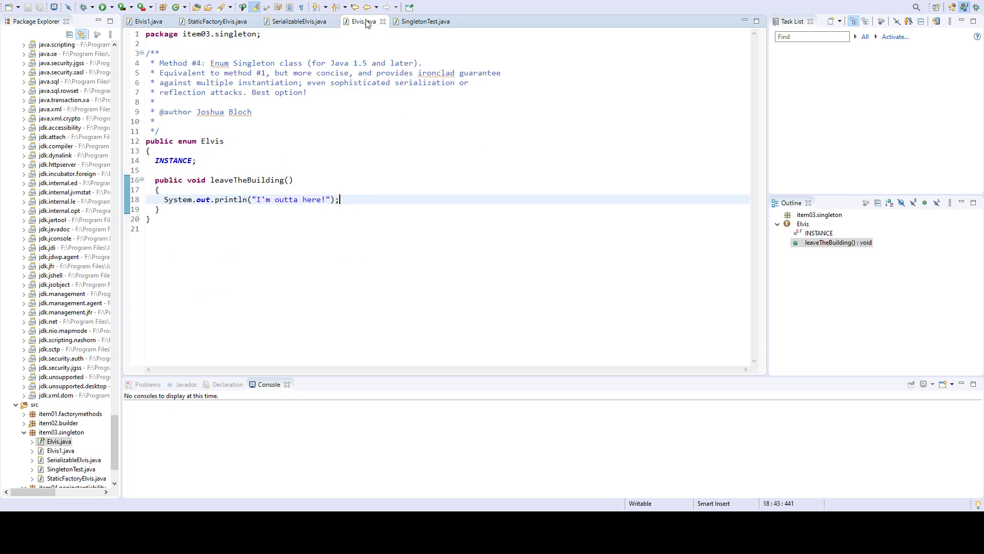